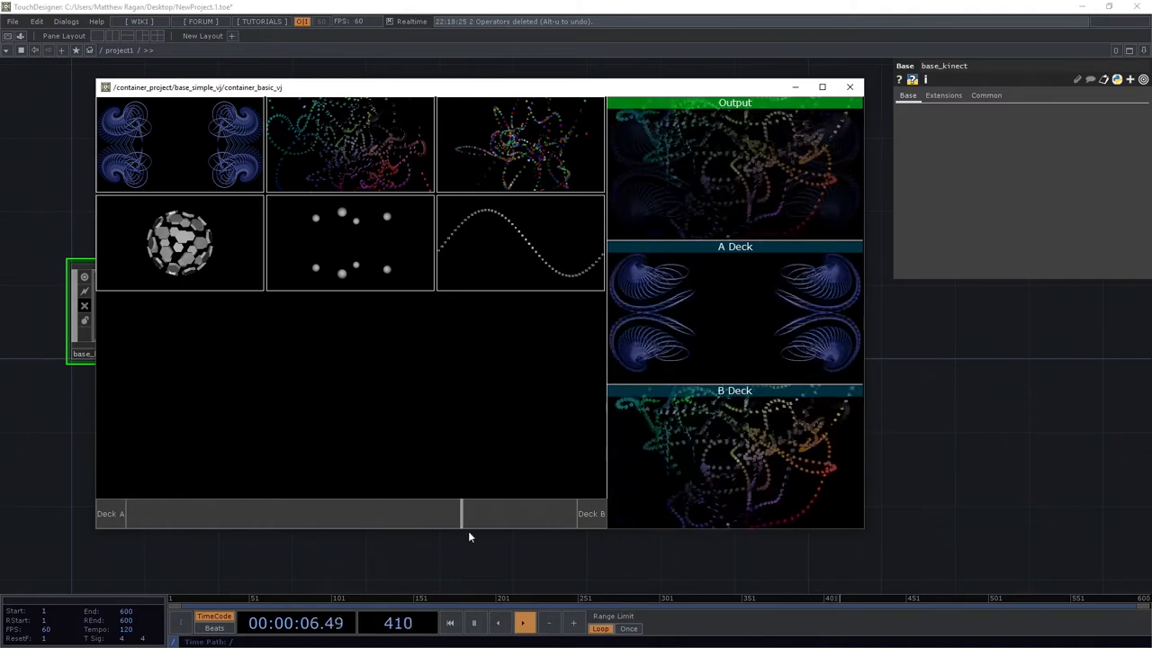
Slide the crossfader to Deck B, then assign a thumbnail visual to a deck
{"action": "left_click_drag", "start_coordinate": [459, 514], "coordinate": [392, 514]}
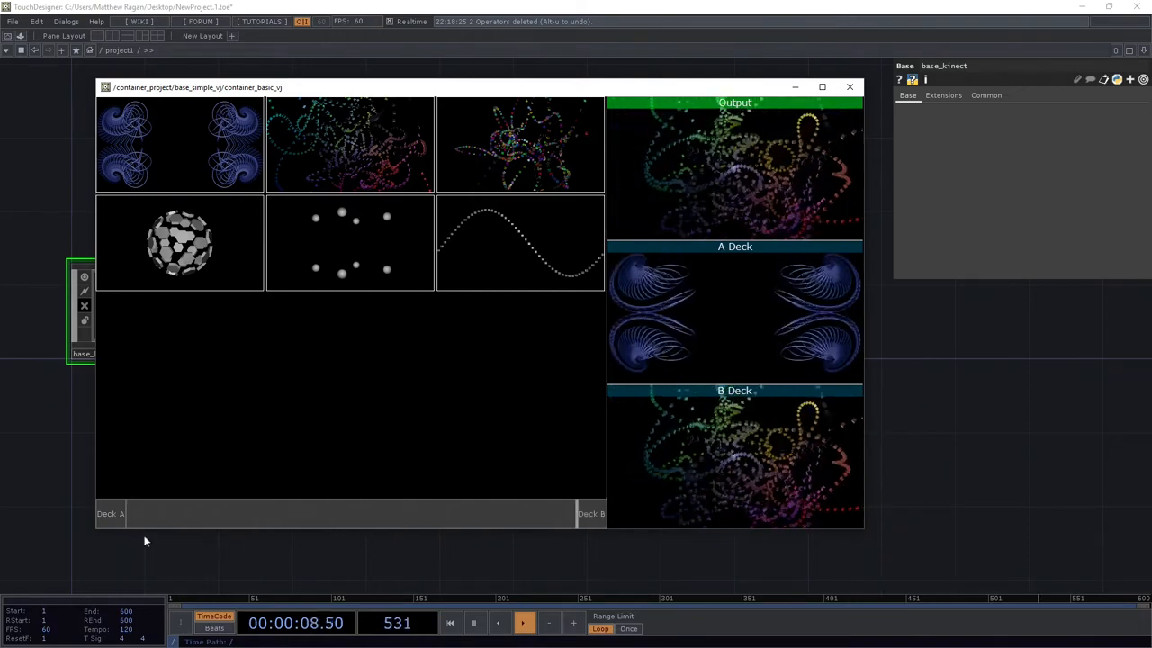
{"action": "left_click", "coordinate": [111, 513]}
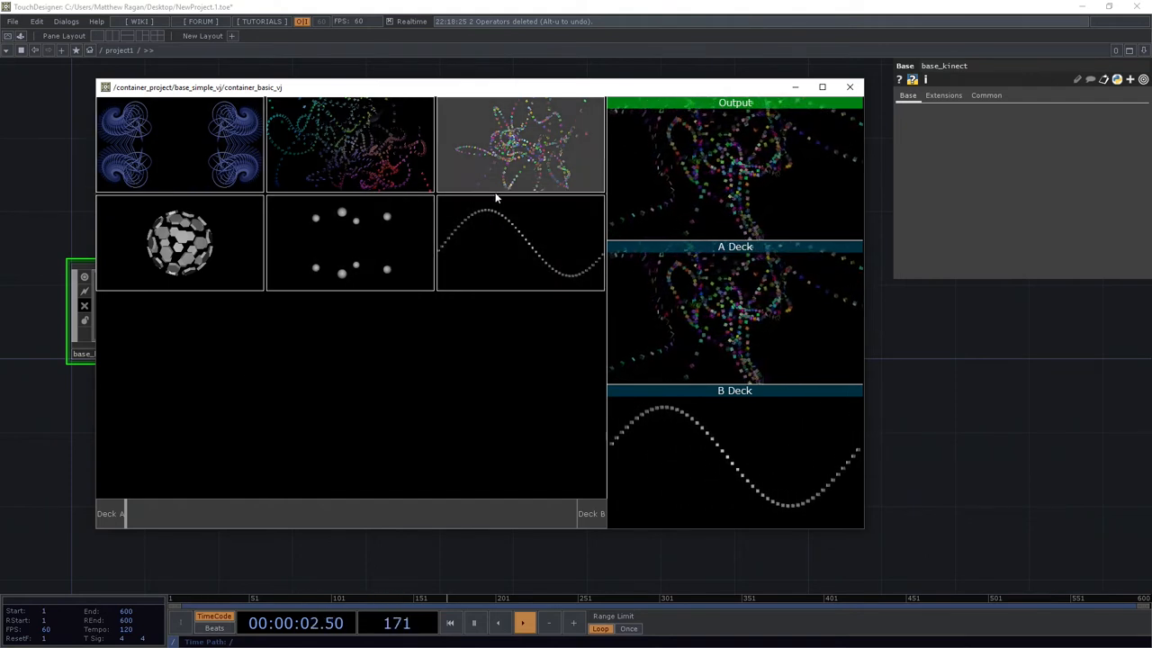
Close the floating container_basic_vj panel viewer
{"action": "left_click", "coordinate": [848, 86]}
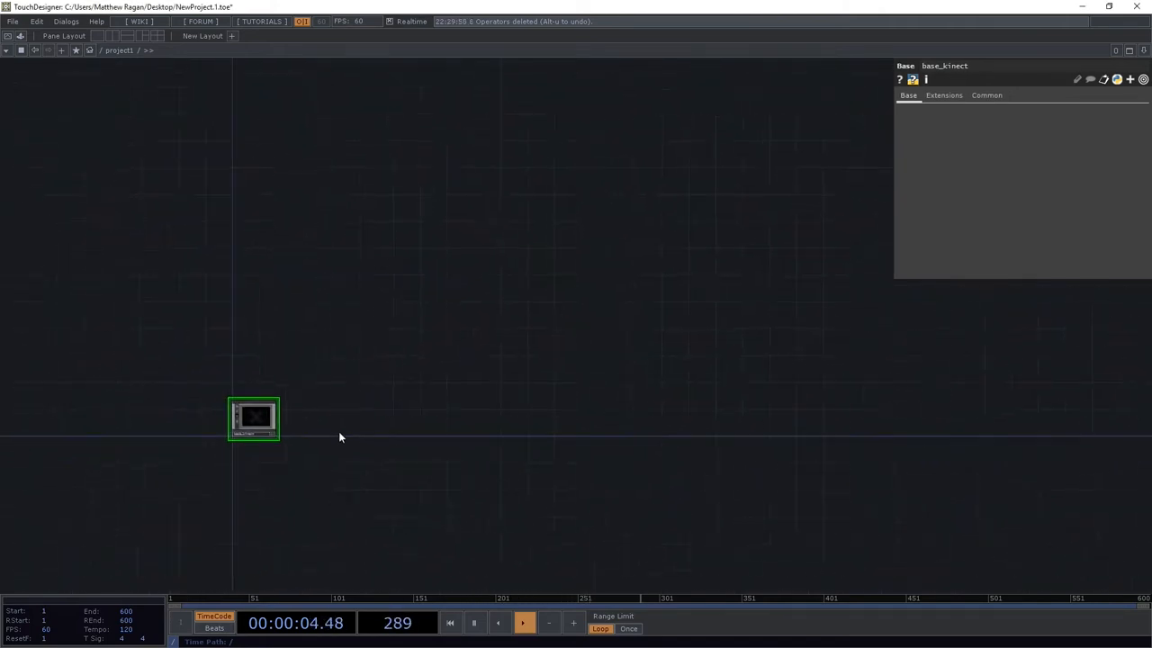
Create a Base COMP from the OP Create Dialog on the network background
{"action": "double_click", "coordinate": [254, 418]}
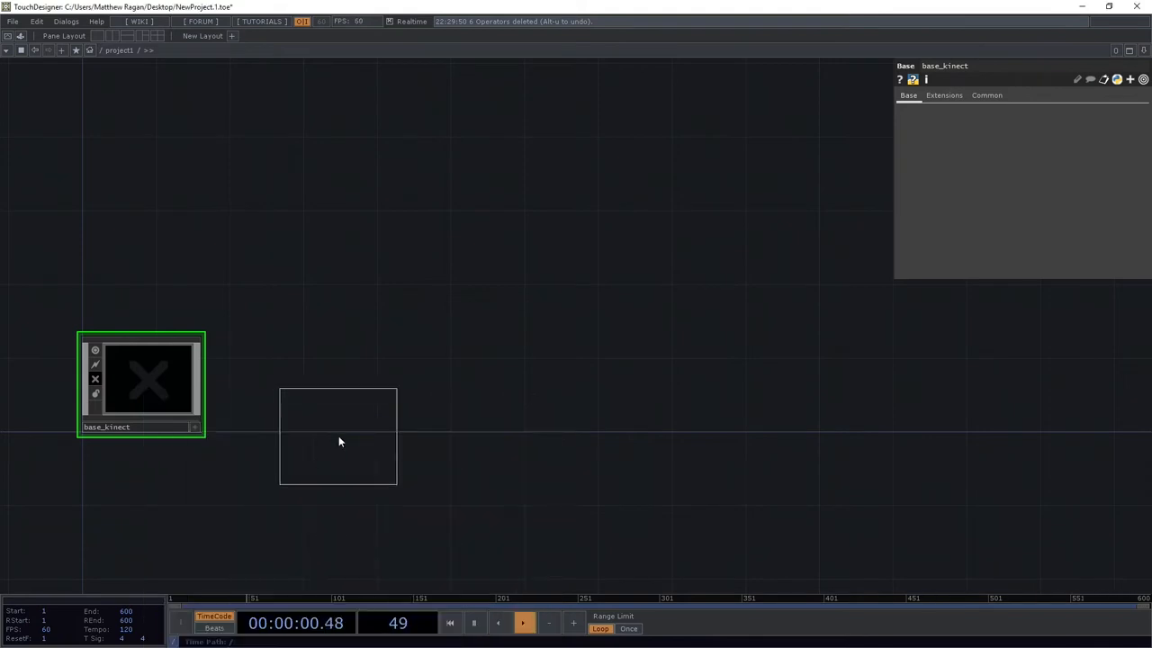
{"action": "double_click", "coordinate": [340, 442]}
{"action": "type", "text": "base"}
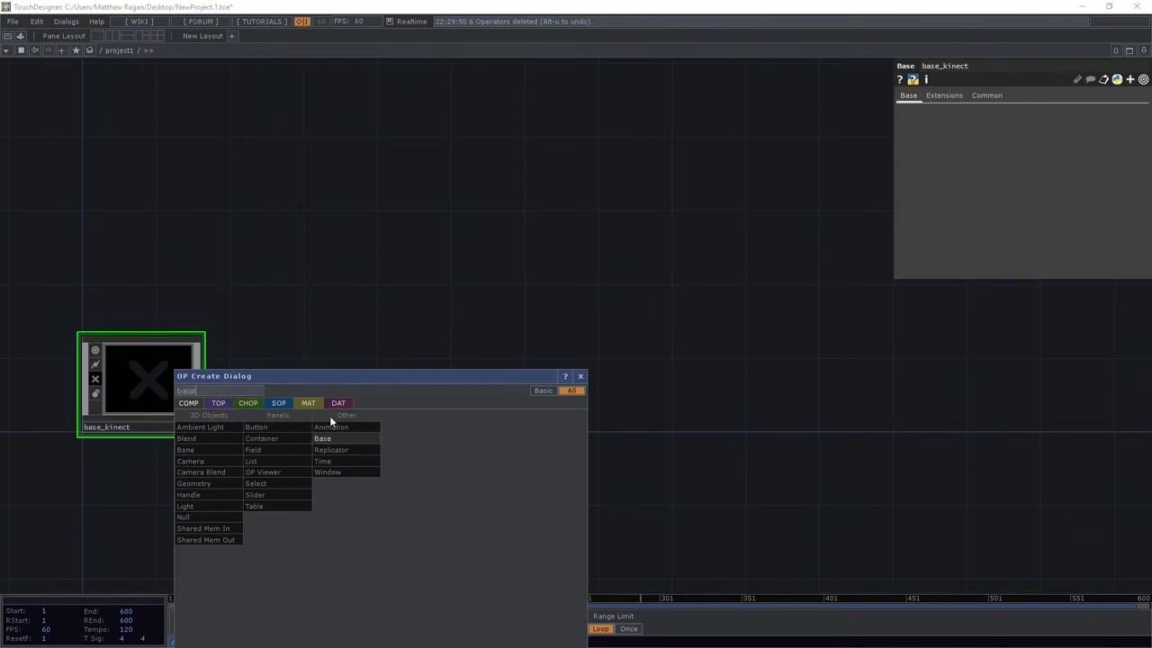
{"action": "left_click", "coordinate": [322, 439]}
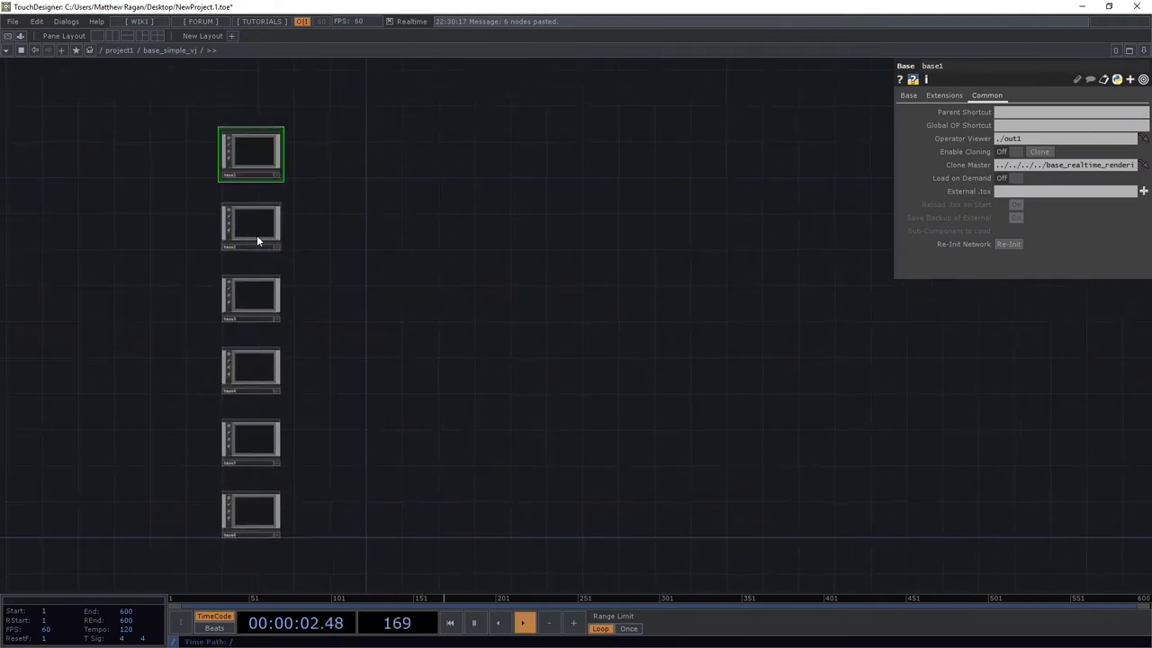
{"action": "mouse_move", "coordinate": [232, 306]}
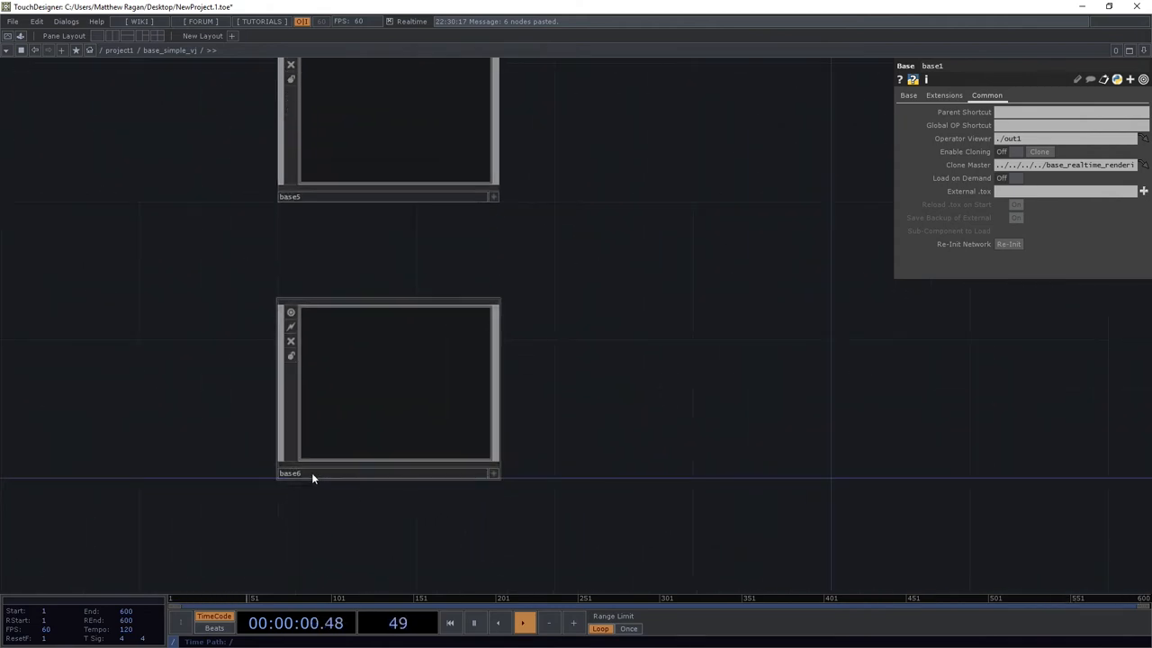
Select base6 to view its parameters, which clone base_mdv_rendering
{"action": "left_click", "coordinate": [387, 473]}
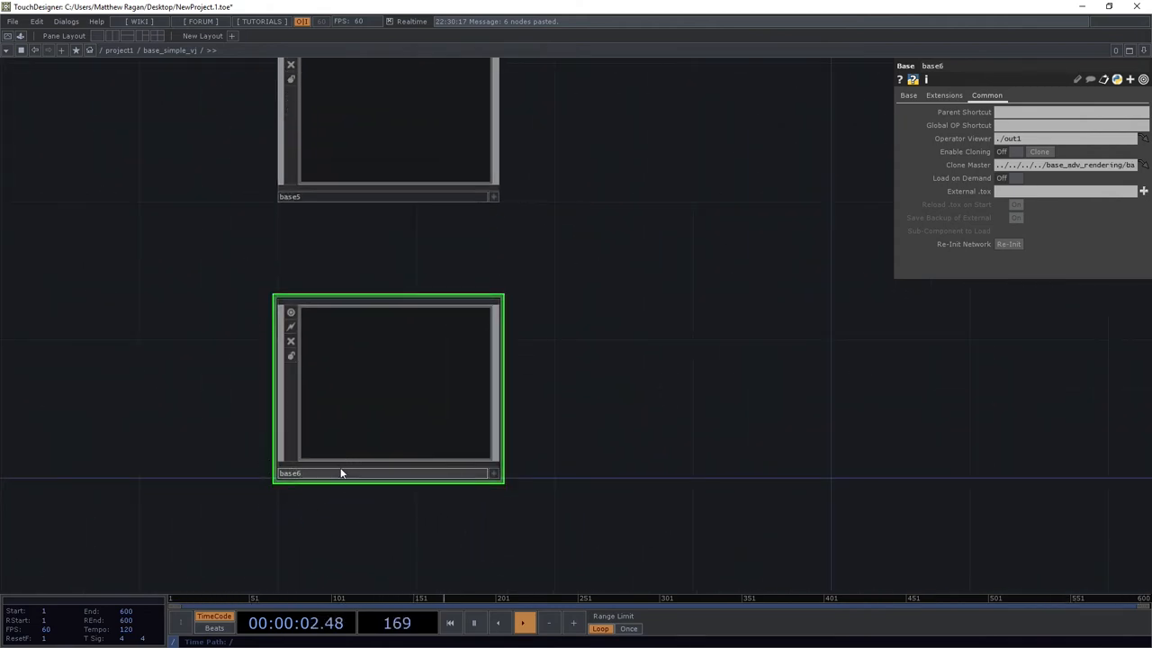